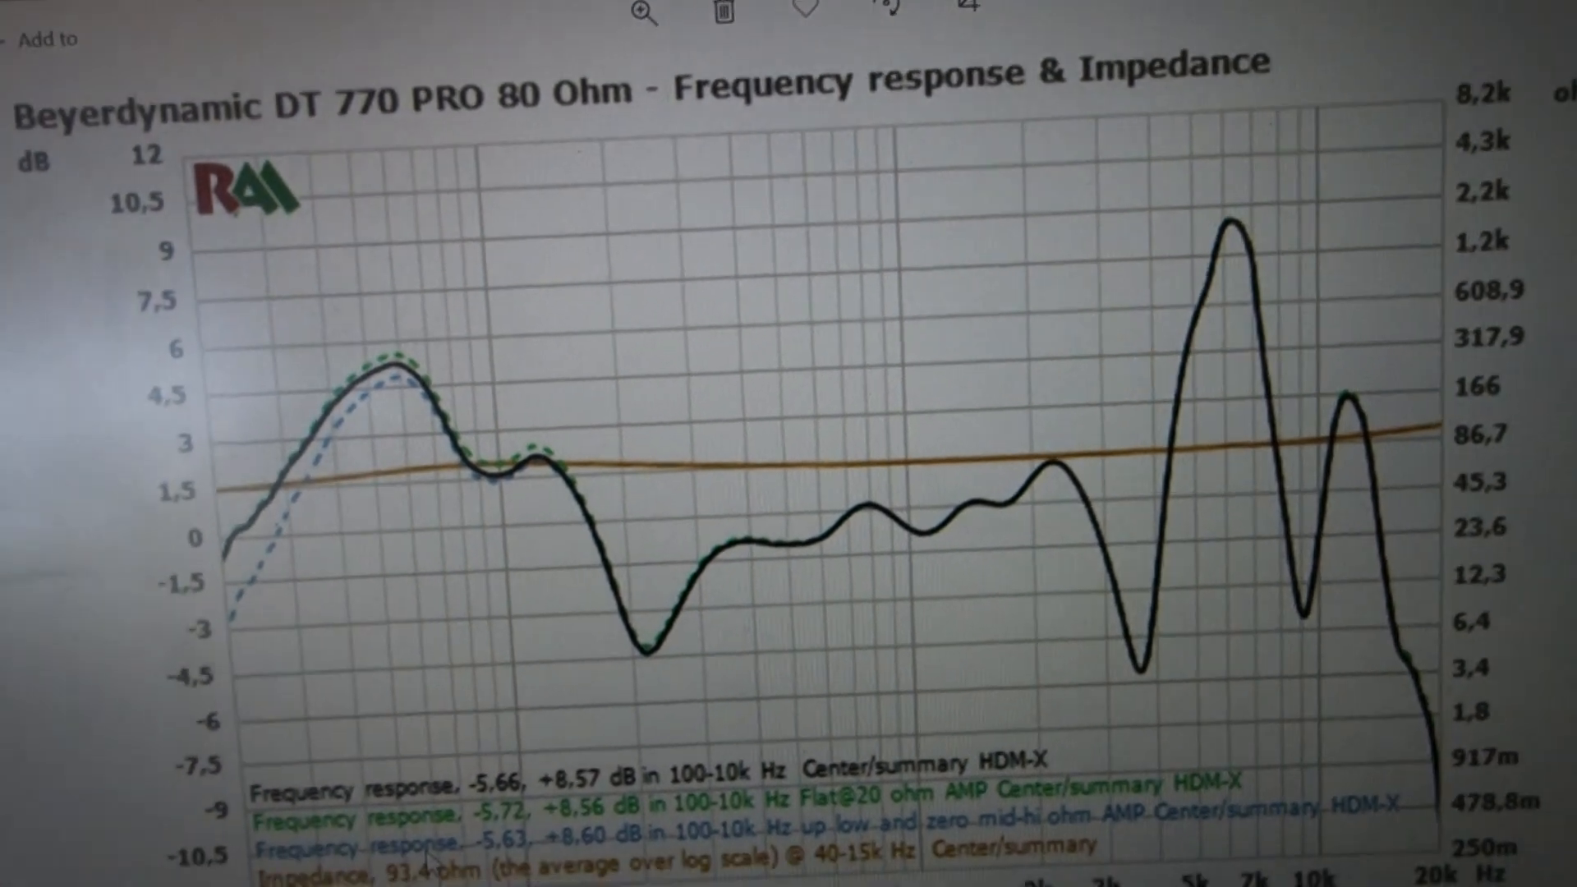
scroll(down, 3)
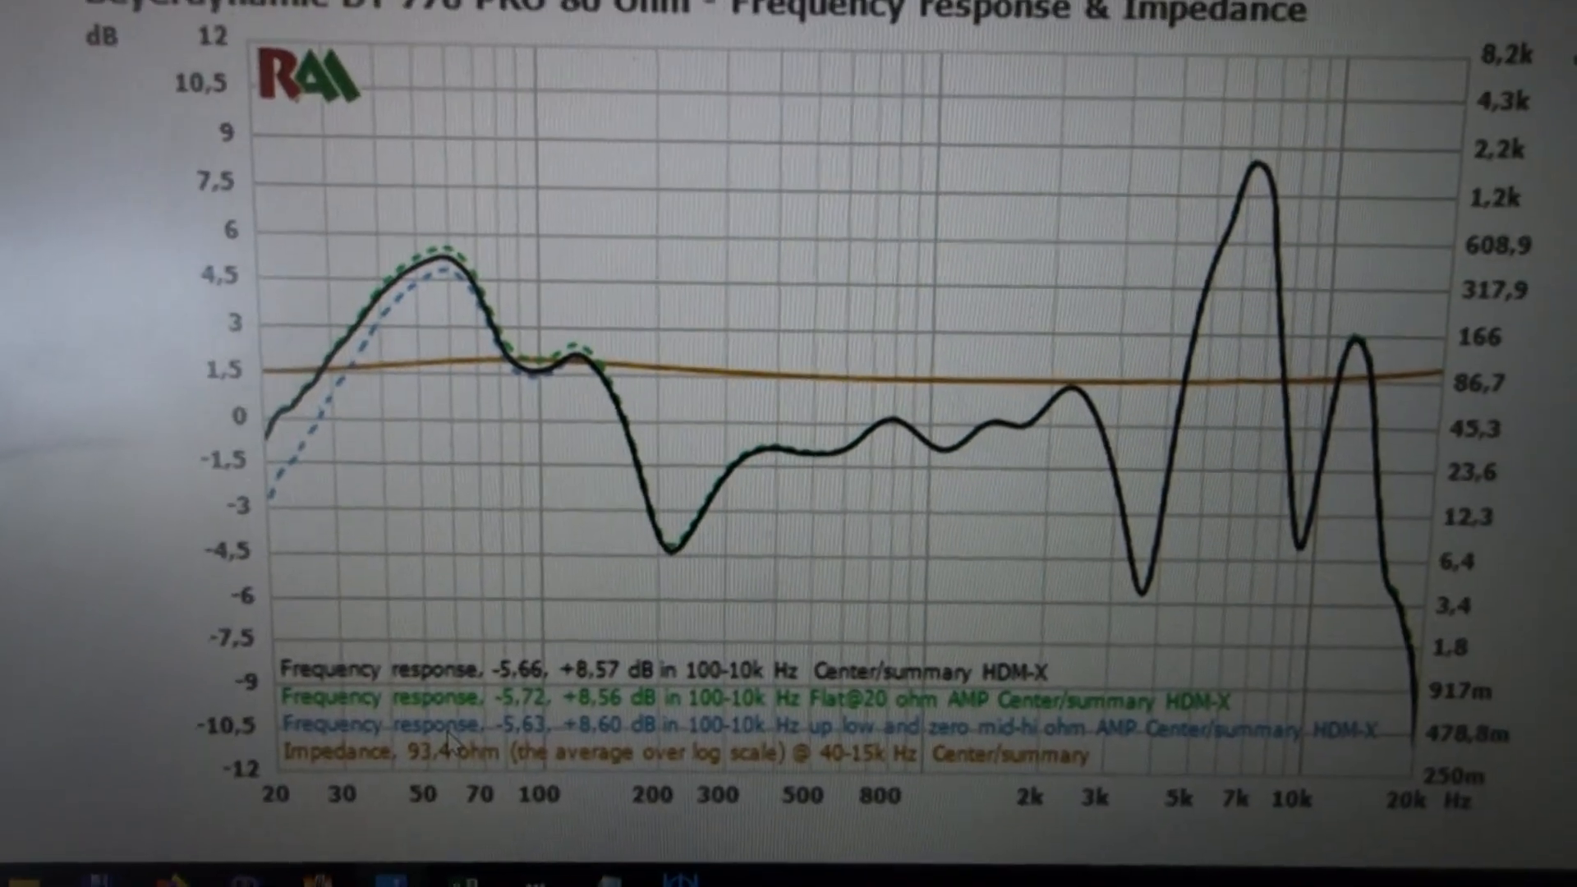